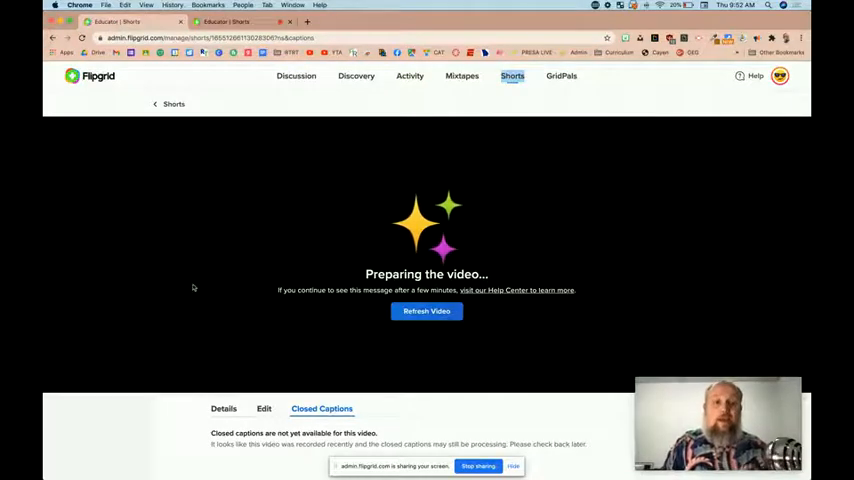
scroll("down", 3)
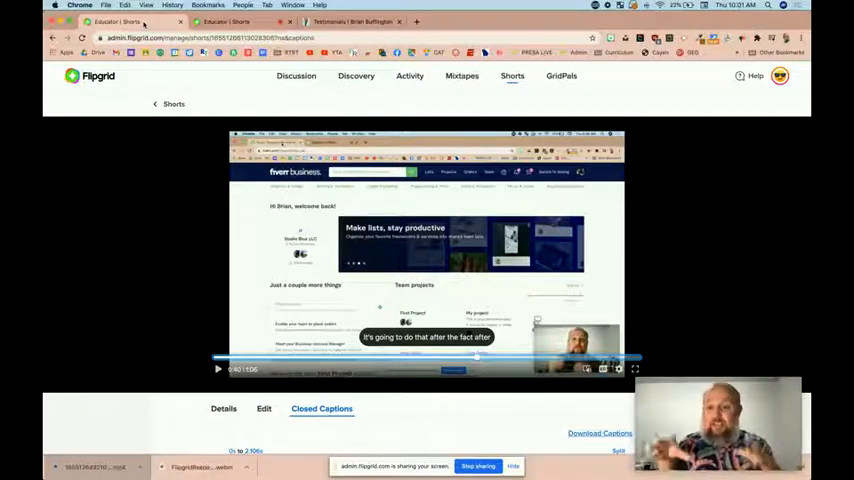
scroll("down", 3)
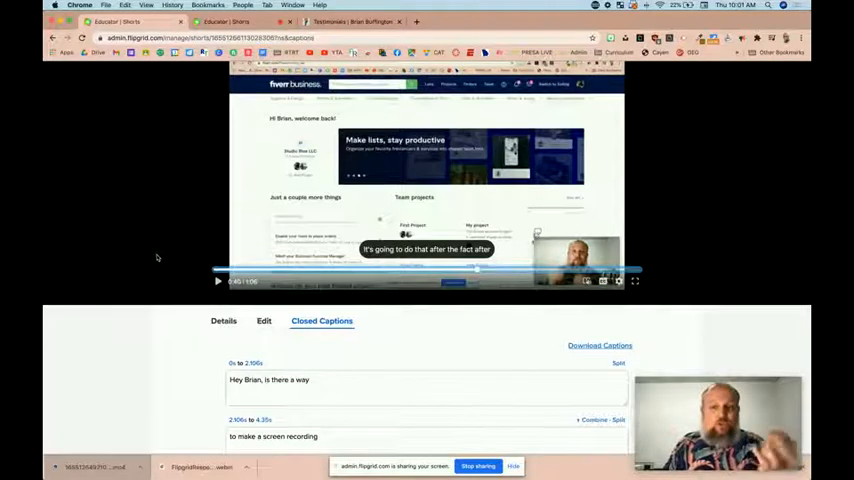
scroll("down", 3)
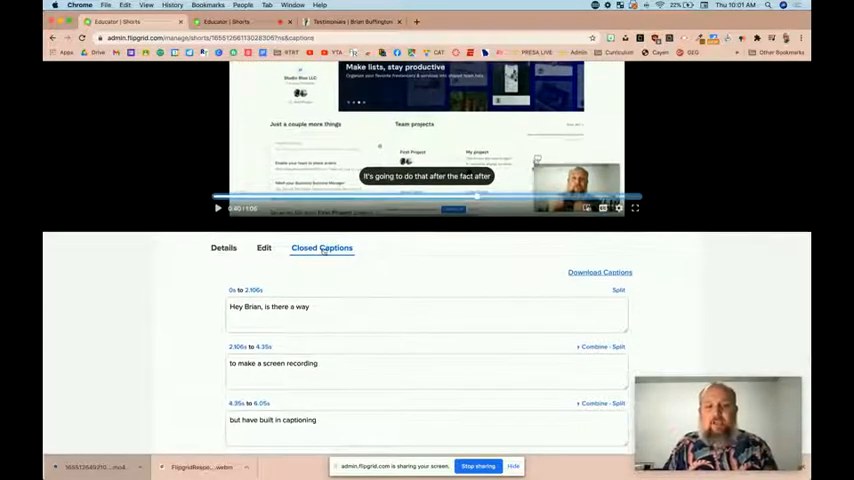